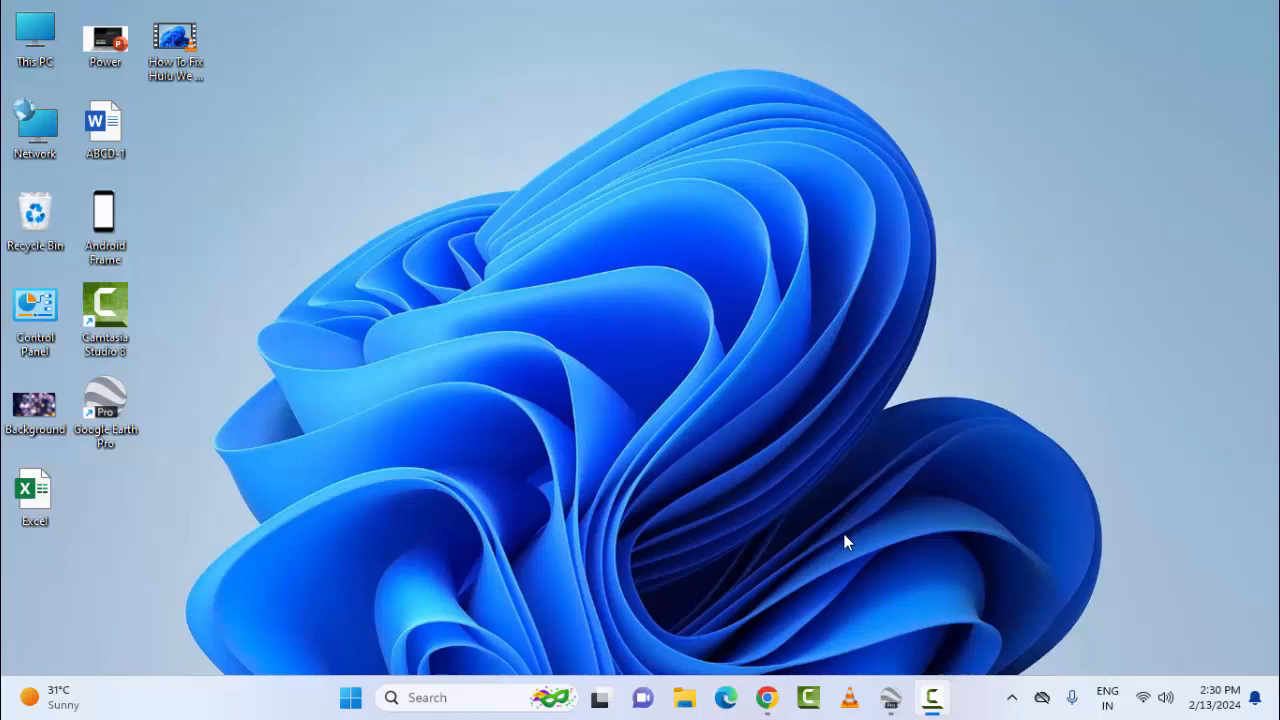
pyautogui.moveTo(348, 696)
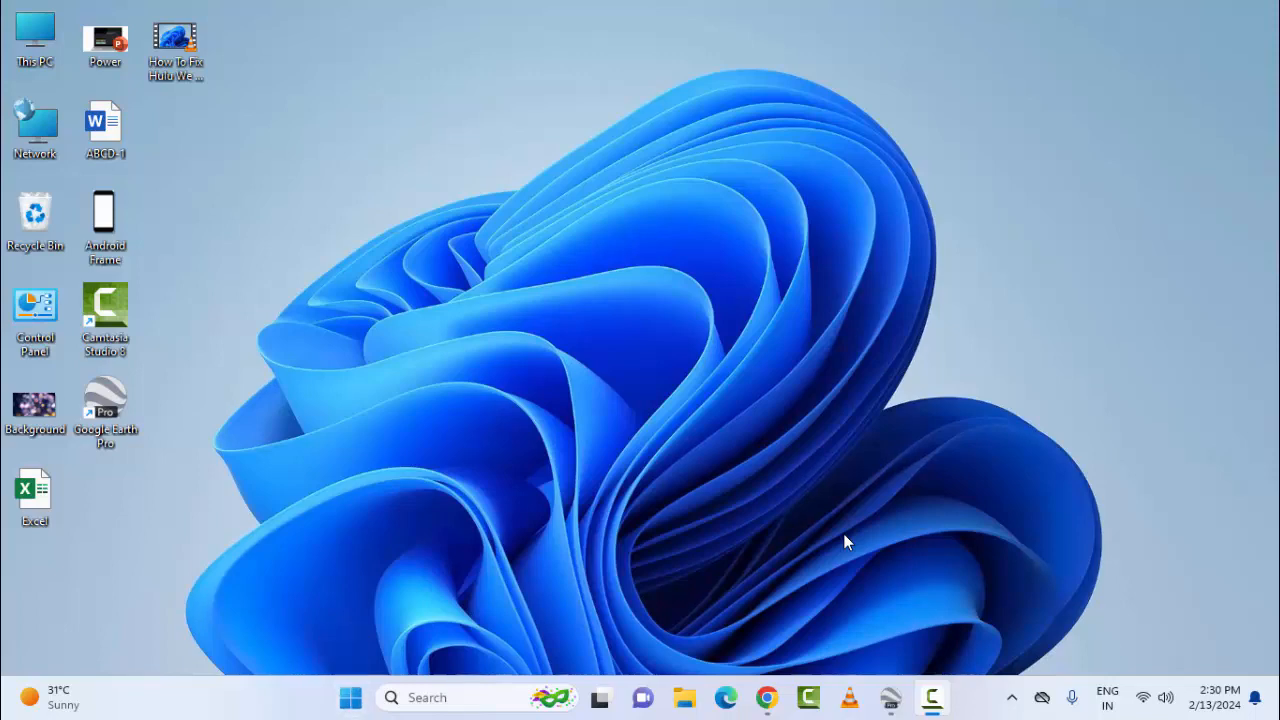
# Bring up the Start button's quick link menu to reach Device Manager.
pyautogui.rightClick(350, 696)
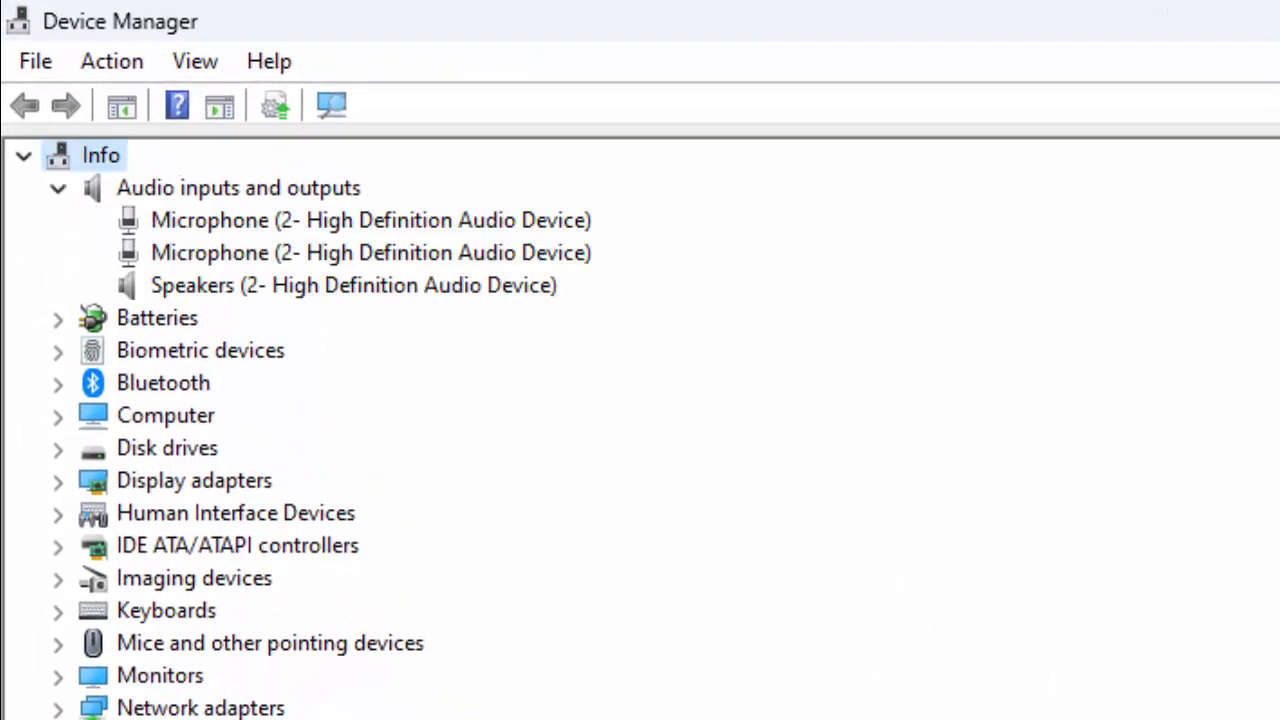
# Start Update driver for Microphone (2- High Definition Audio Device).
pyautogui.rightClick(210, 220)
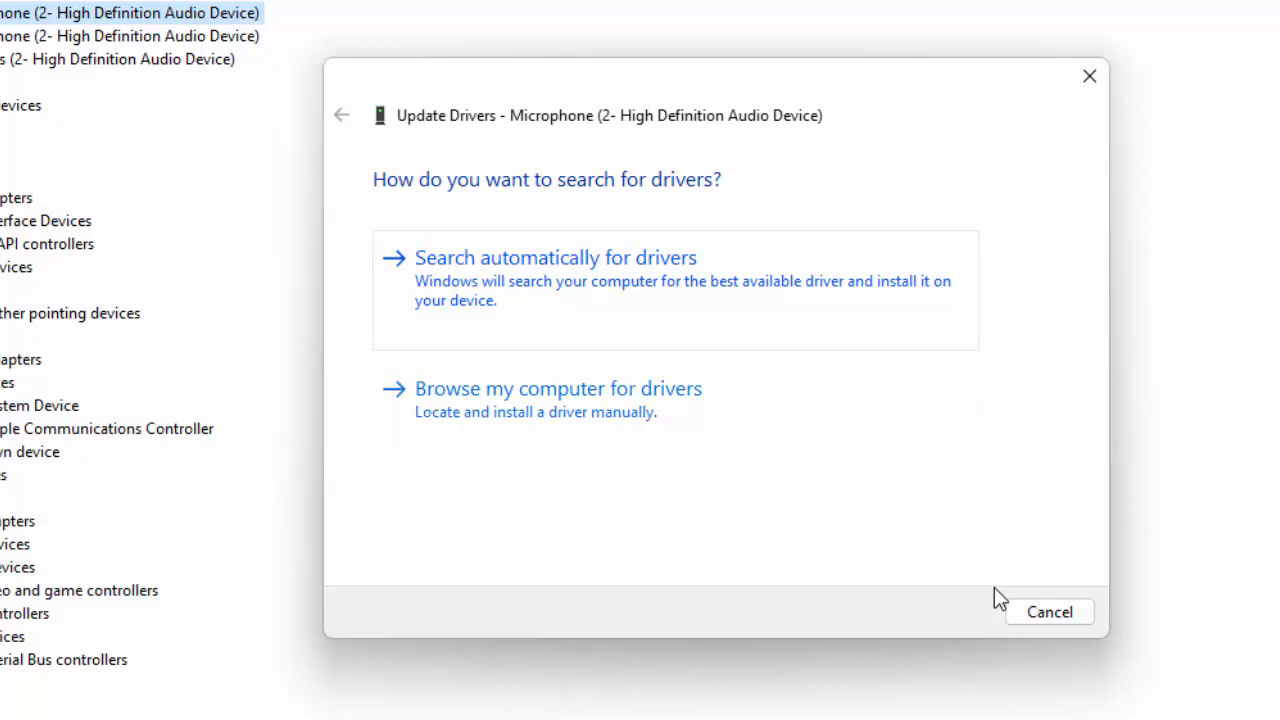
pyautogui.click(570, 256)
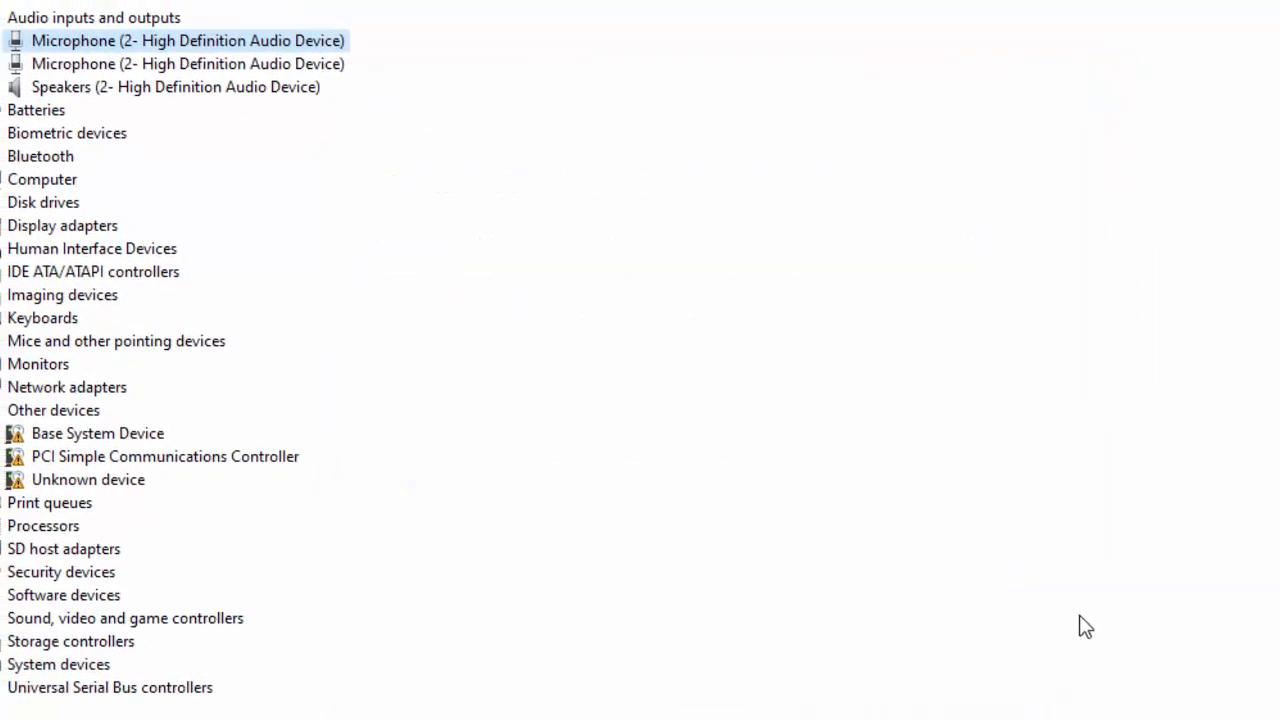
pyautogui.rightClick(160, 40)
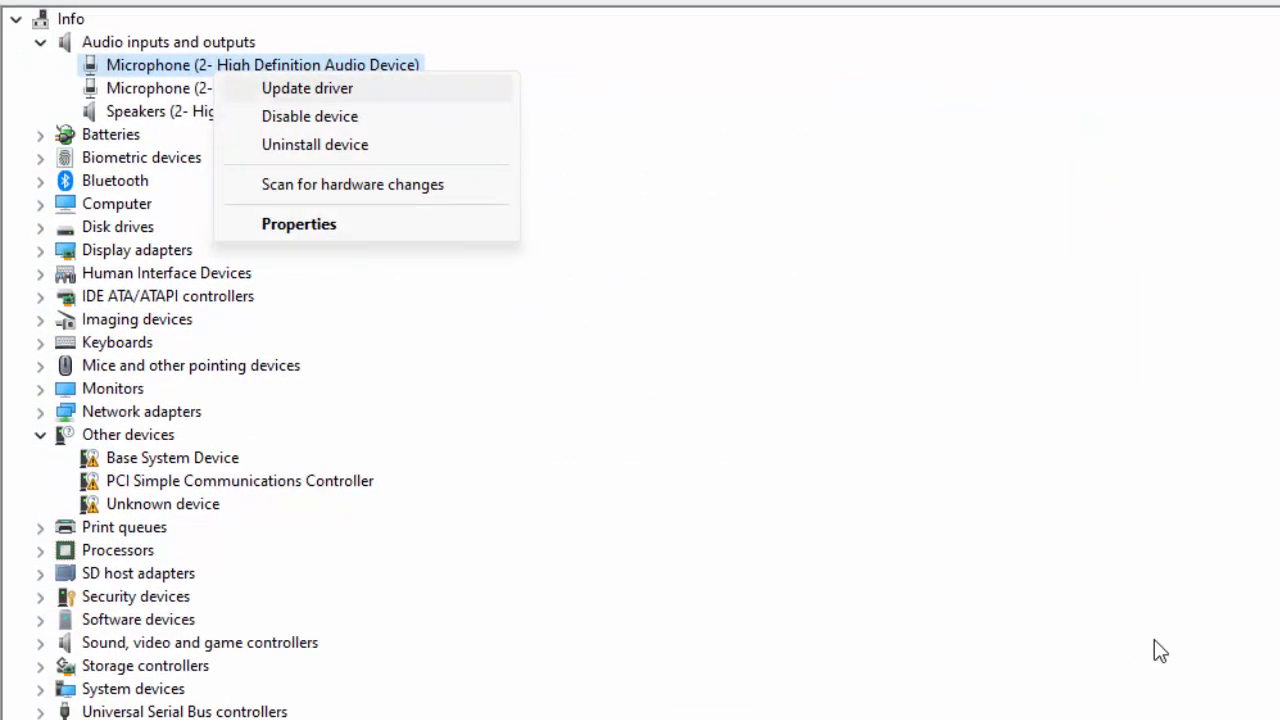
pyautogui.click(308, 88)
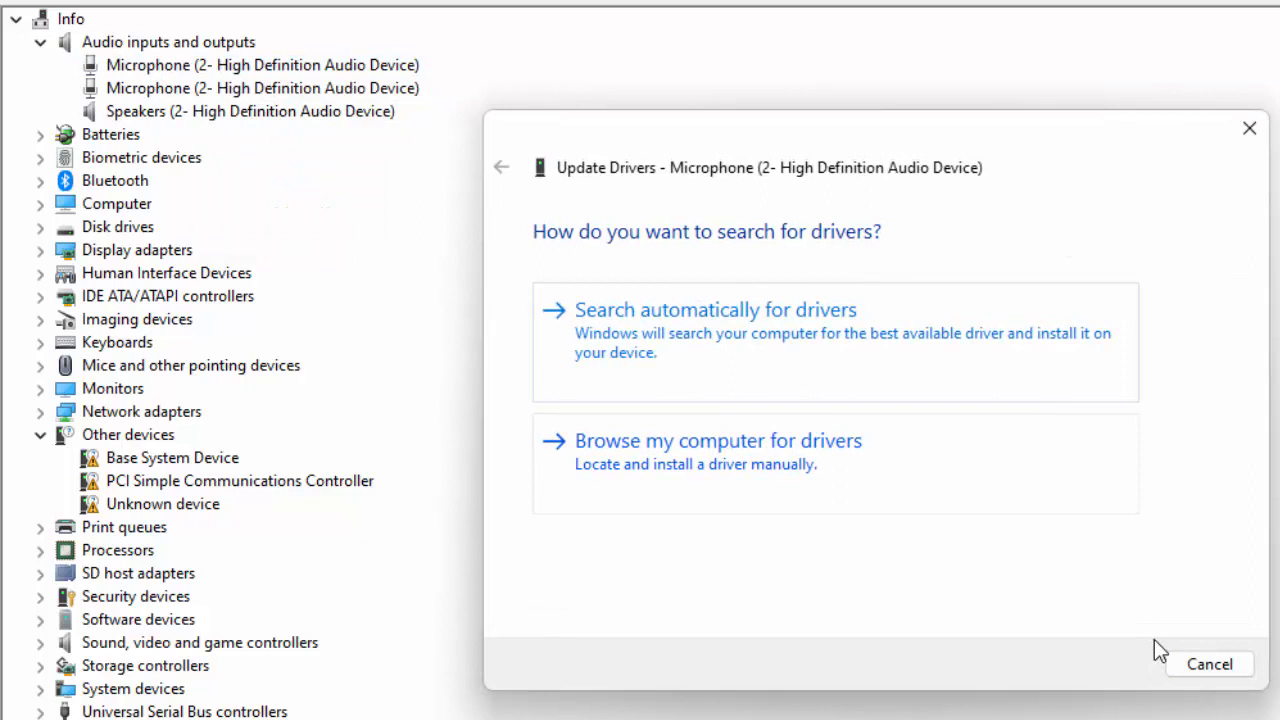
# Choose Browse my computer for drivers, continue the search, then close Device Manager.
pyautogui.click(718, 442)
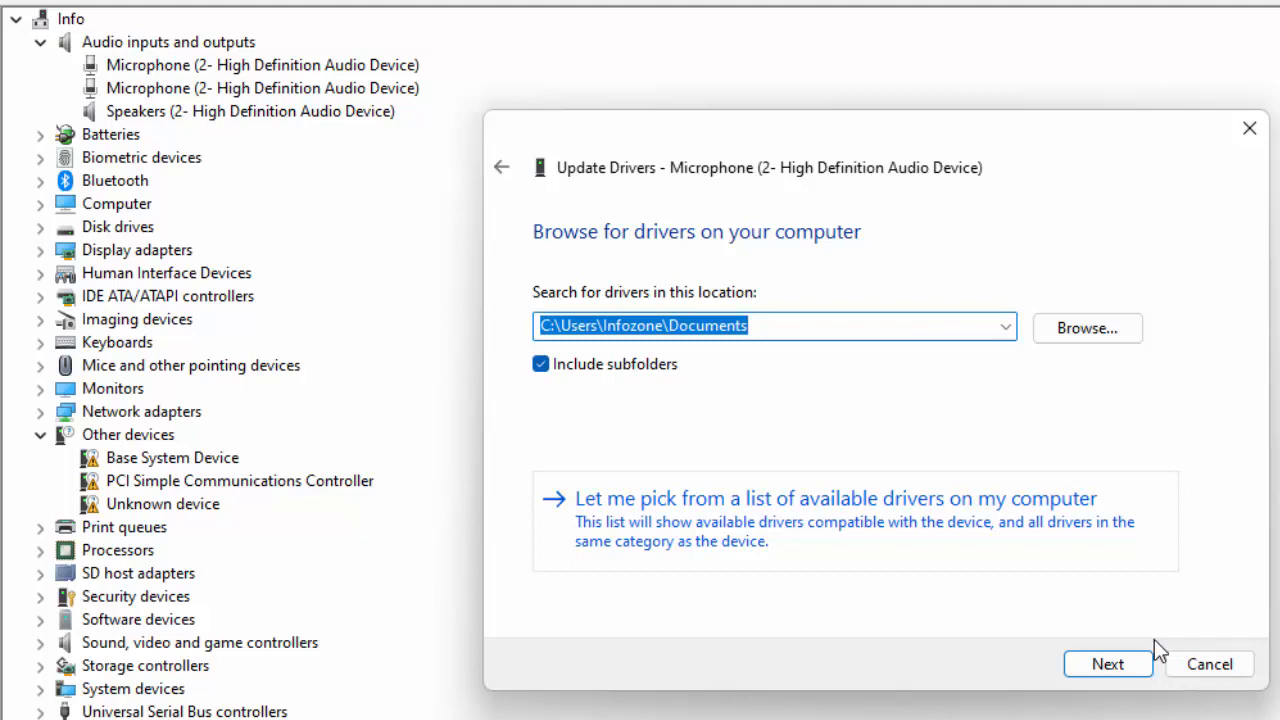
pyautogui.click(836, 498)
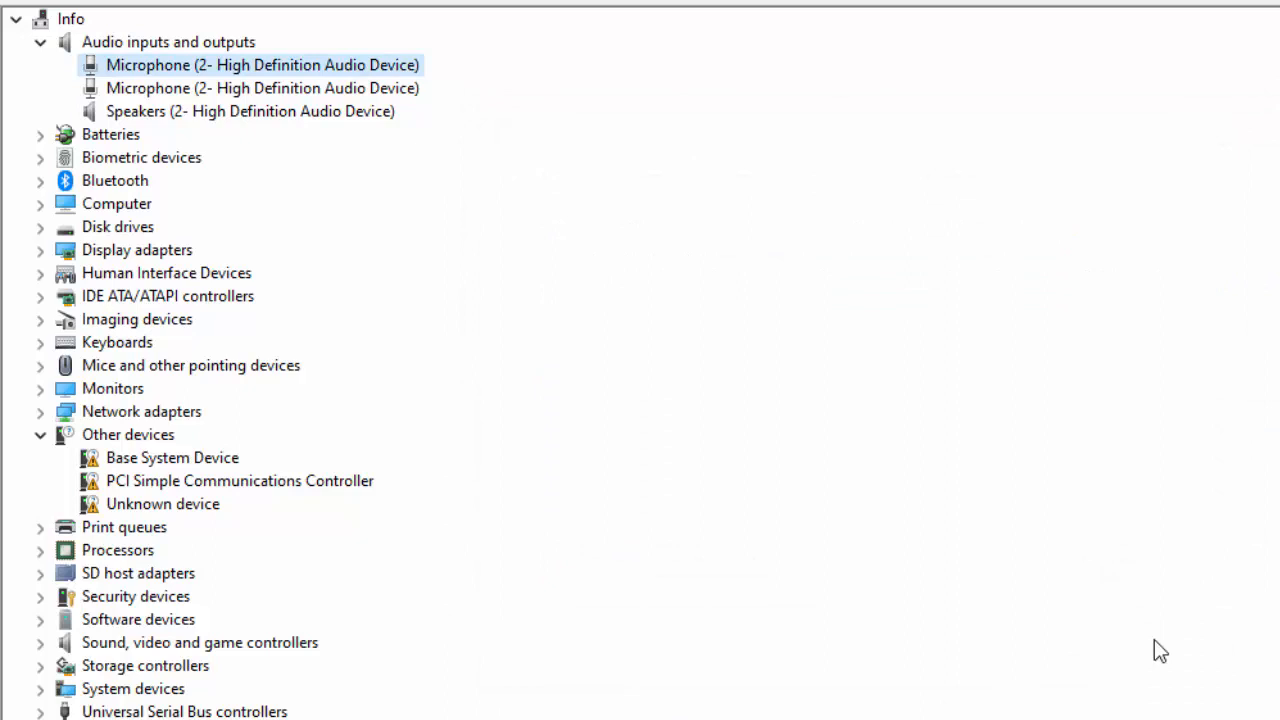
pyautogui.click(36, 134)
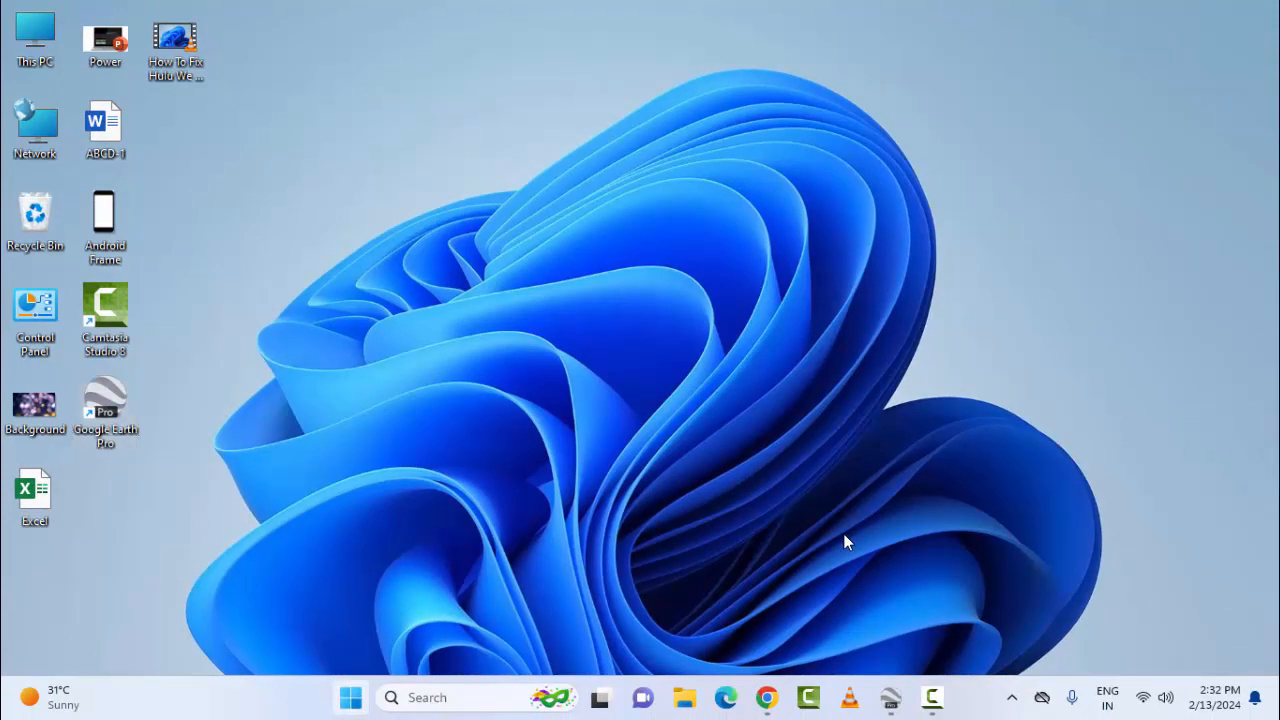
# Find Command Prompt via Search and run it as administrator.
pyautogui.click(348, 696)
pyautogui.write('command')
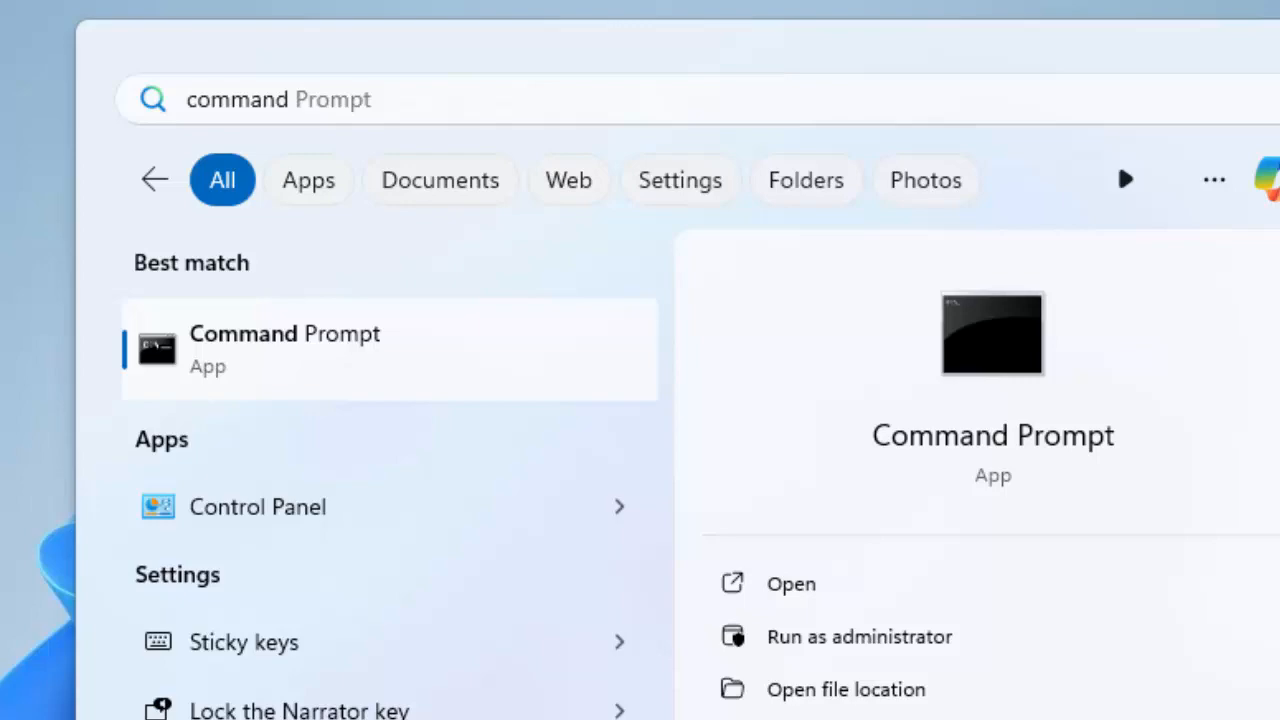
pyautogui.rightClick(284, 348)
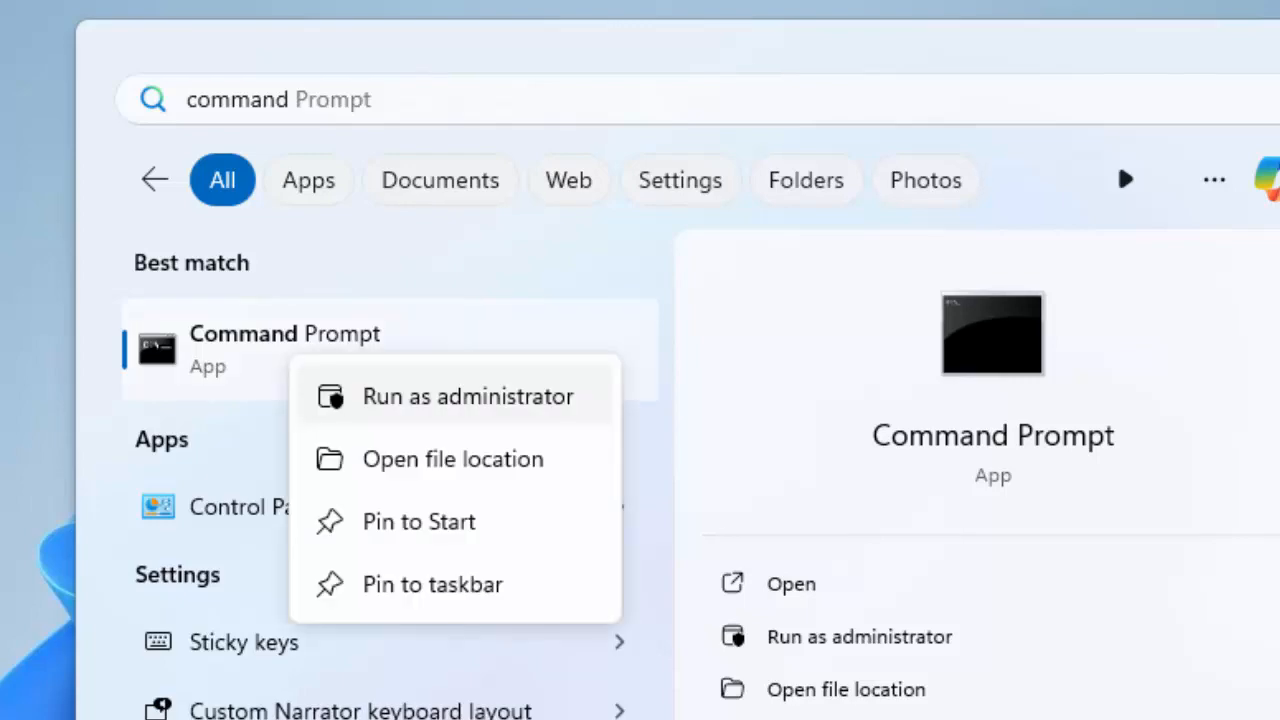
pyautogui.click(468, 396)
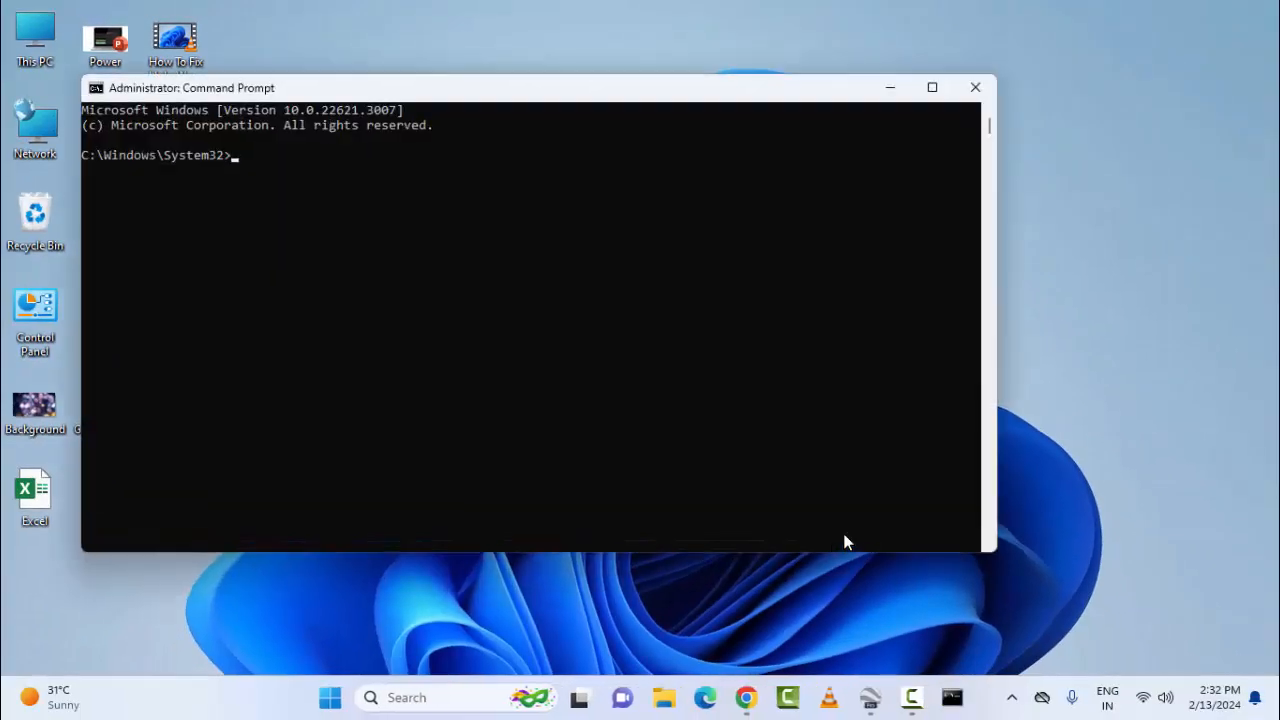
# Run chkdsk /r in the maximized Command Prompt.
pyautogui.click(932, 86)
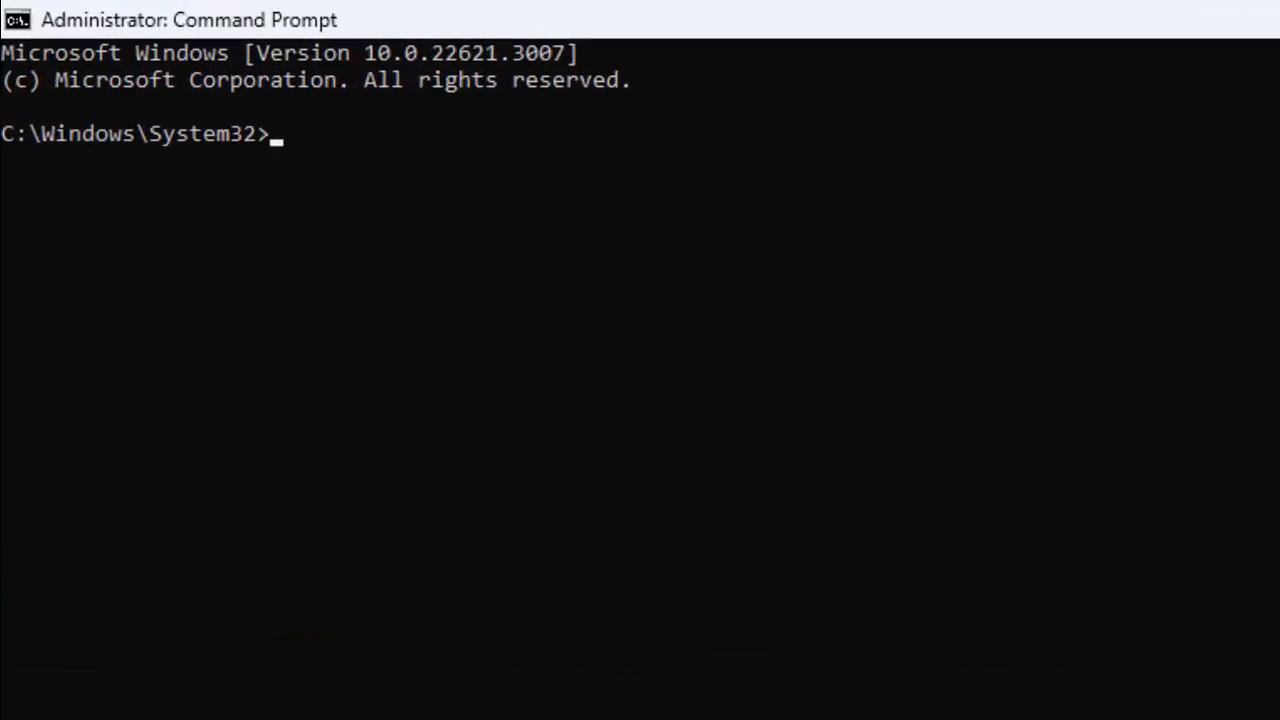
pyautogui.write('chkdsk /')
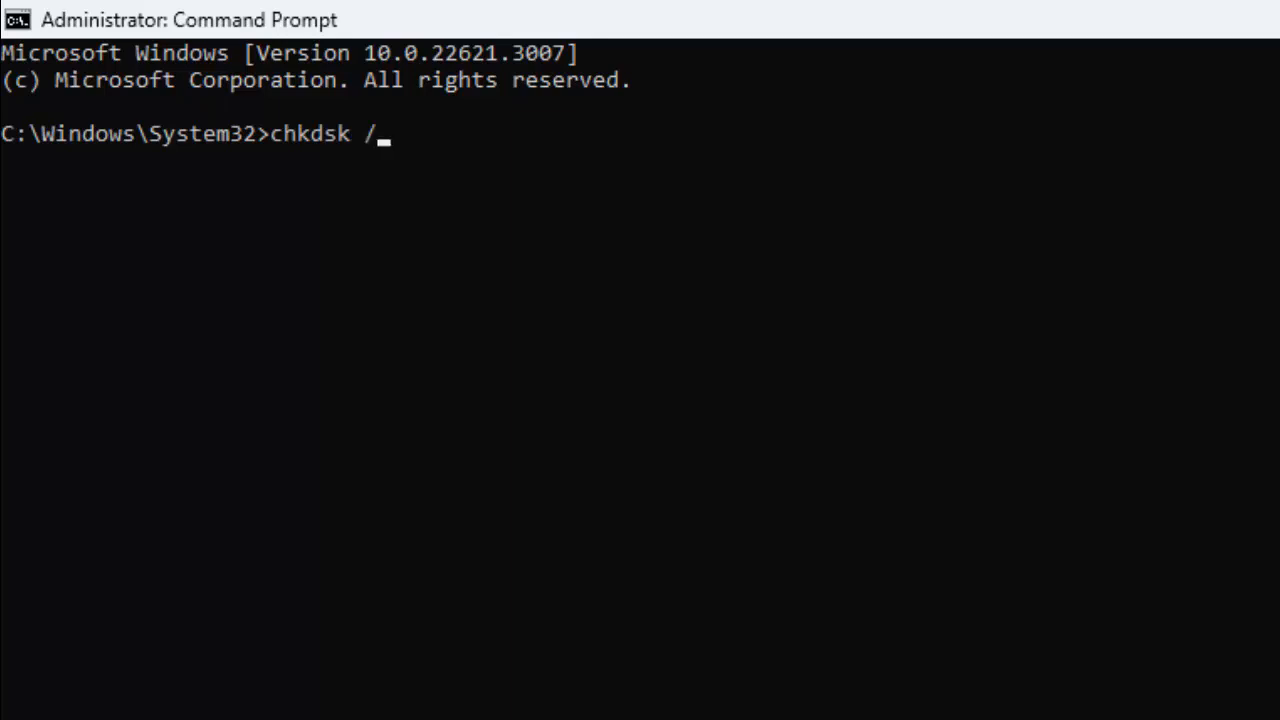
pyautogui.write('r')
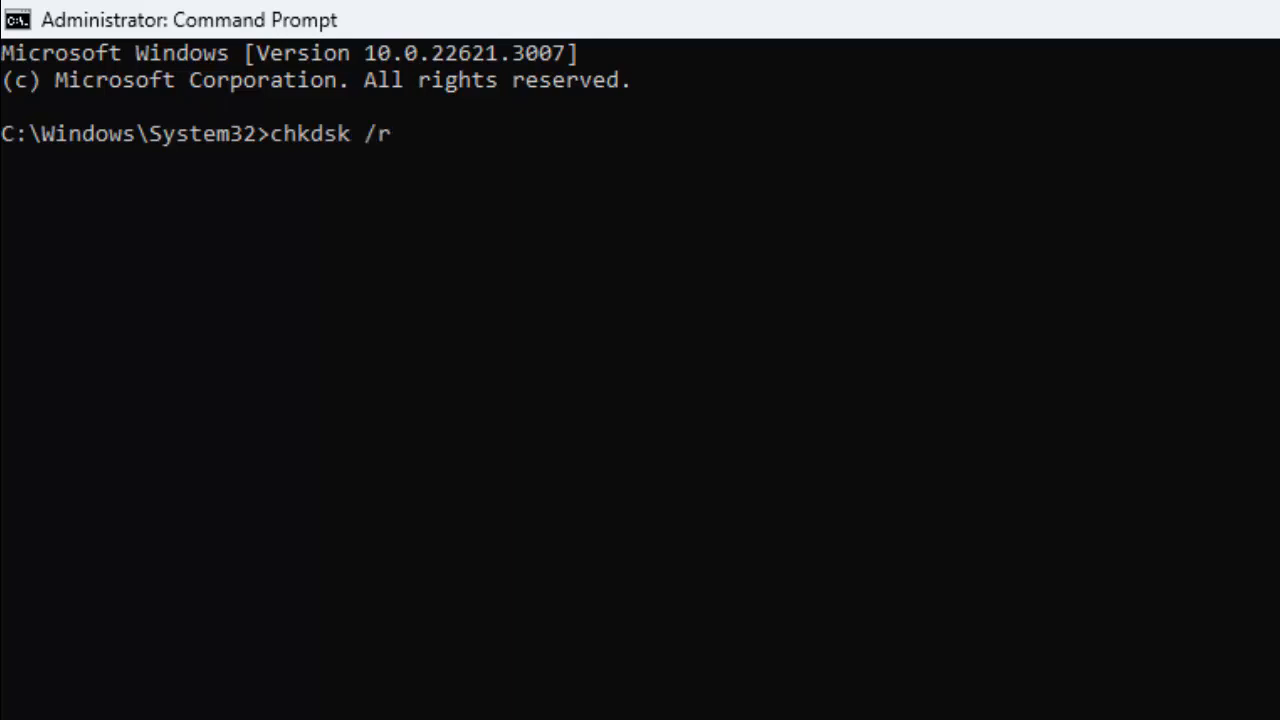
pyautogui.press('Enter')
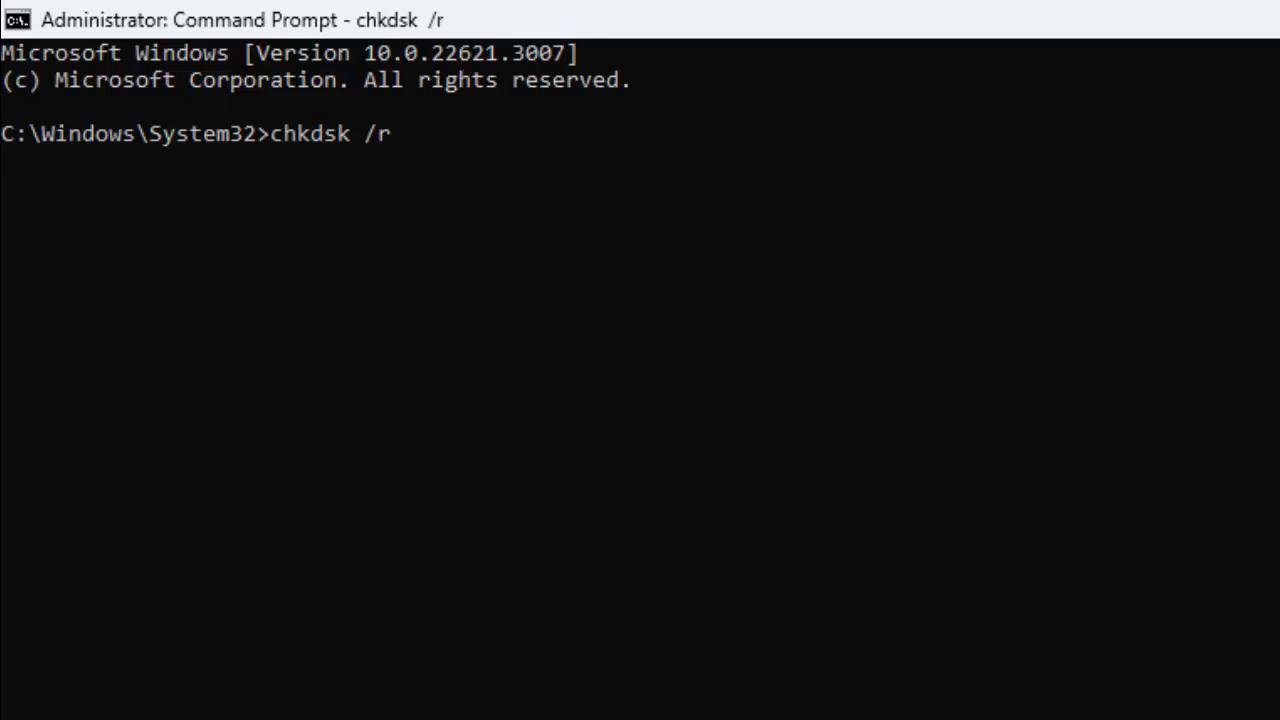
# Answer Y to schedule the disk check at the next restart.
pyautogui.press('Enter')
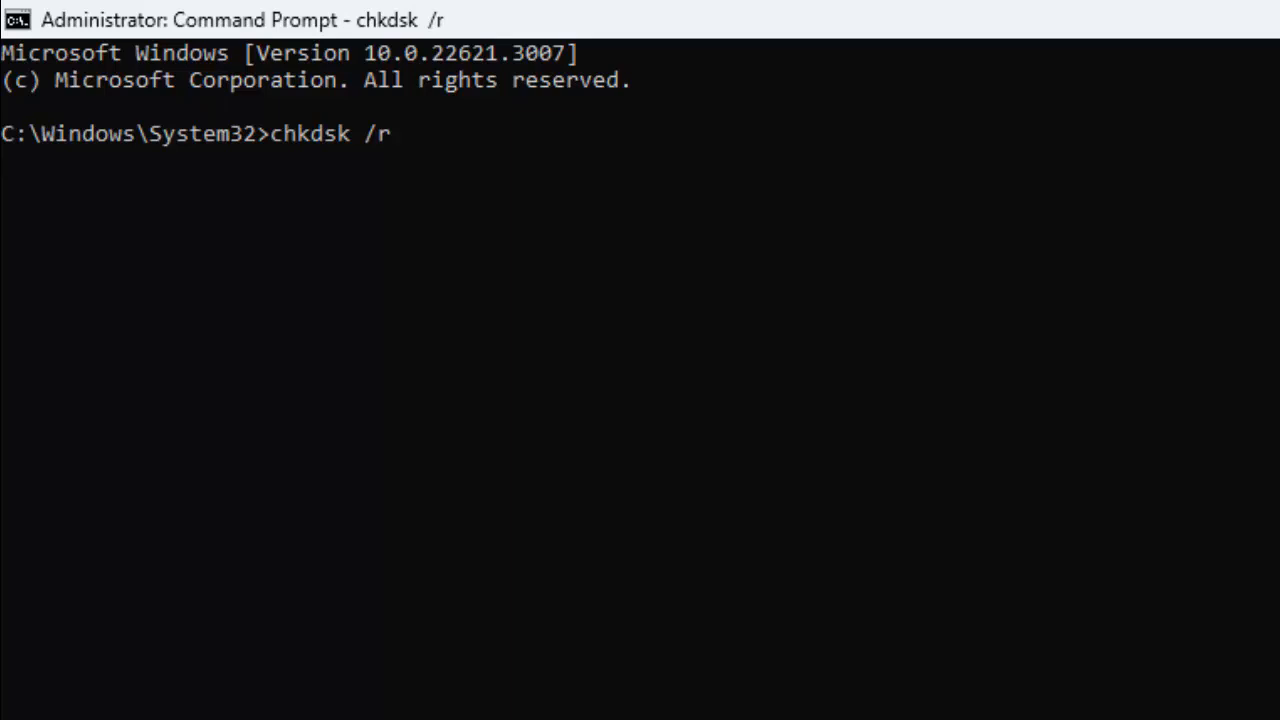
pyautogui.press('Enter')
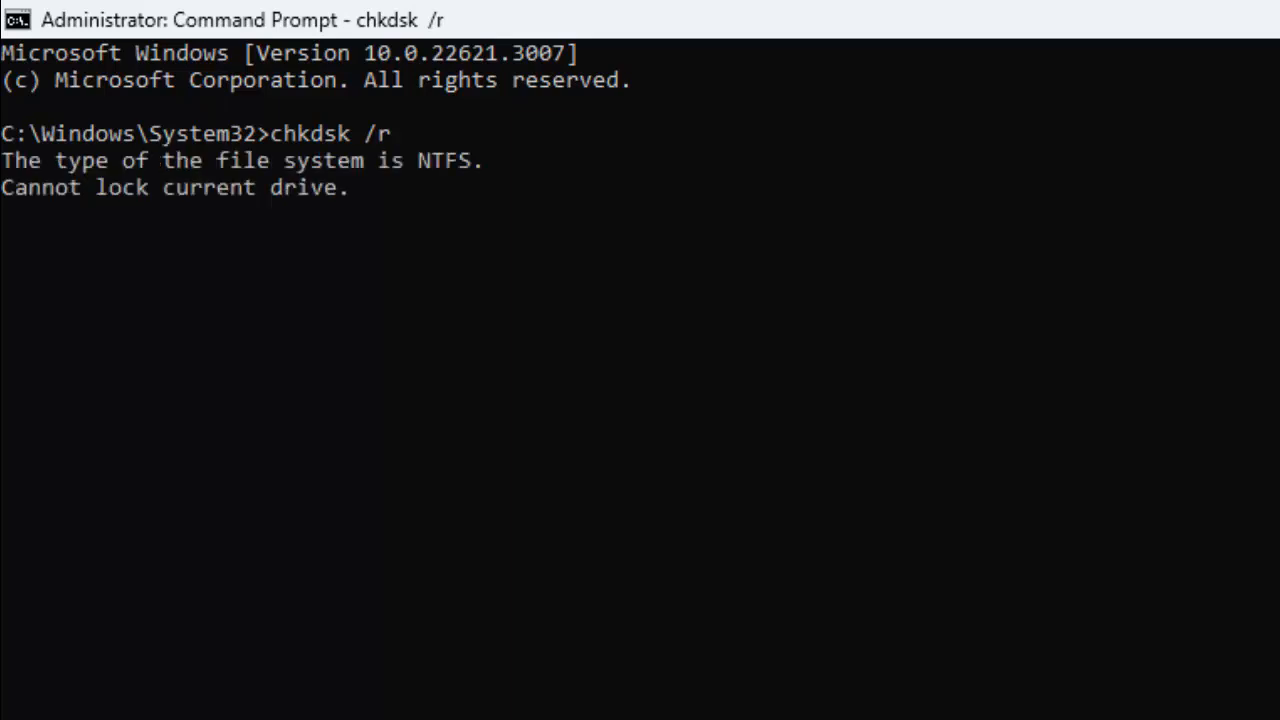
pyautogui.press('Enter')
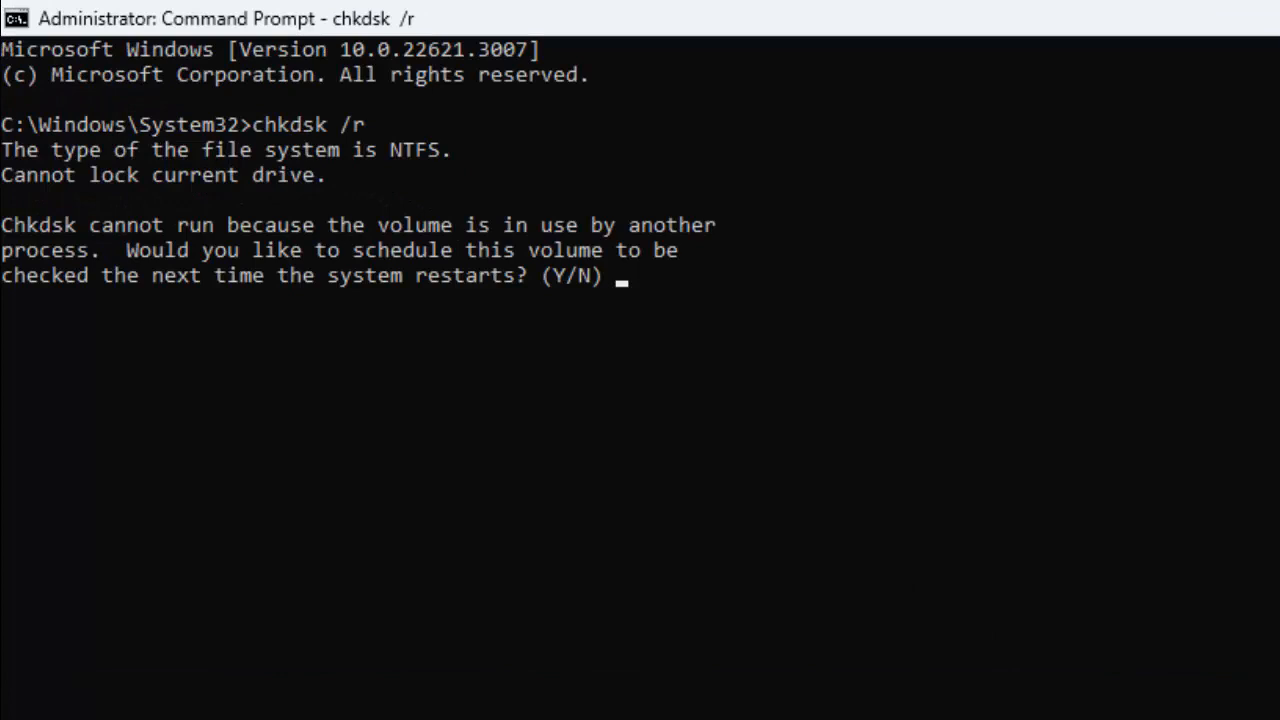
pyautogui.write('y')
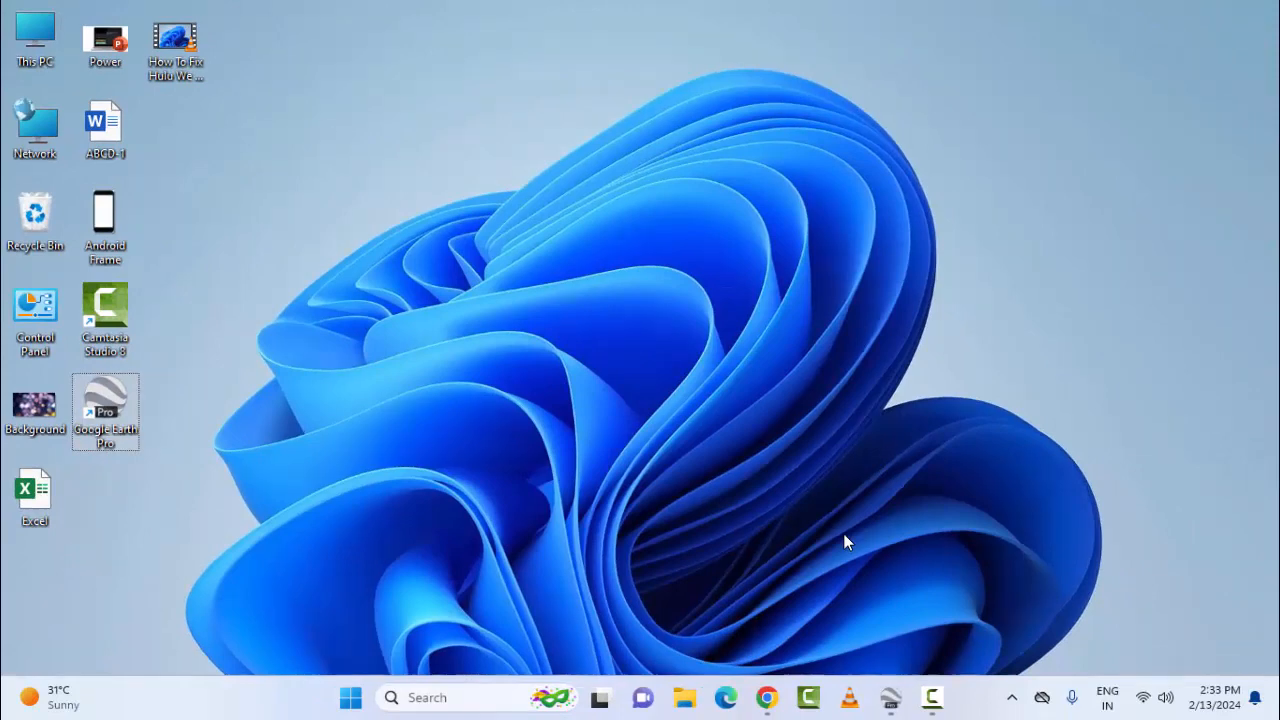
pyautogui.click(348, 696)
pyautogui.write('windows mem')
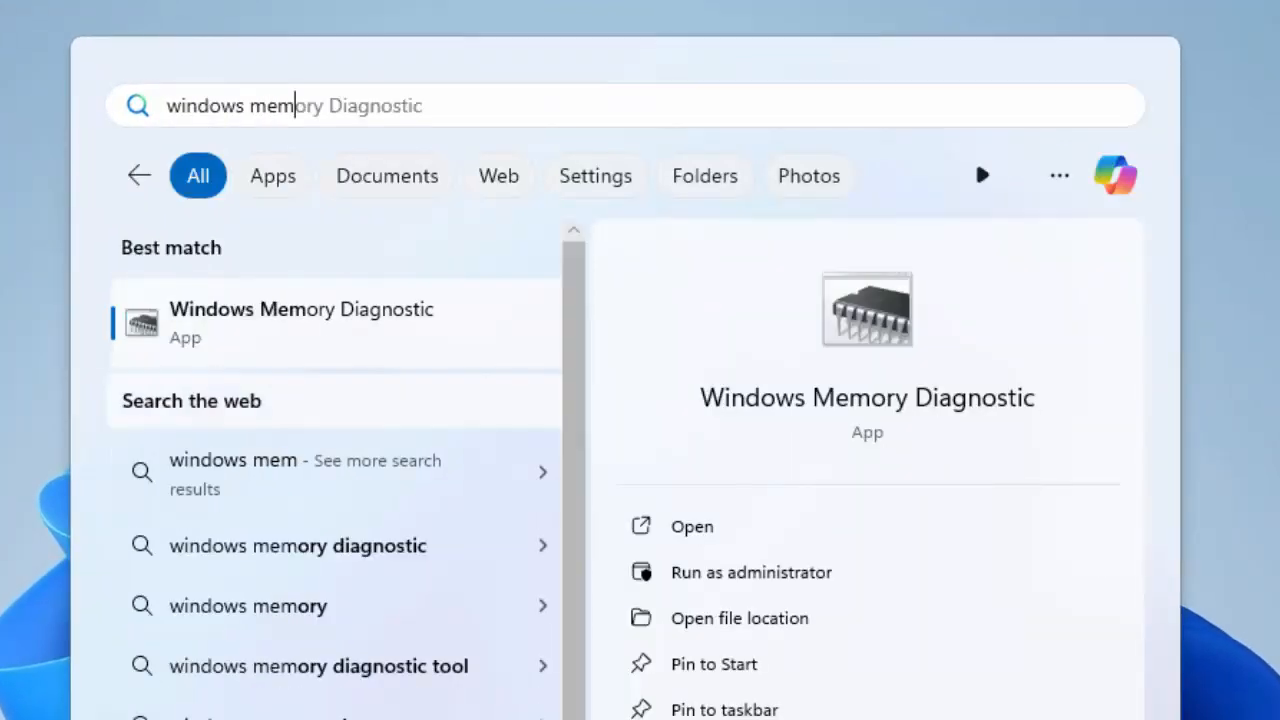
pyautogui.click(692, 526)
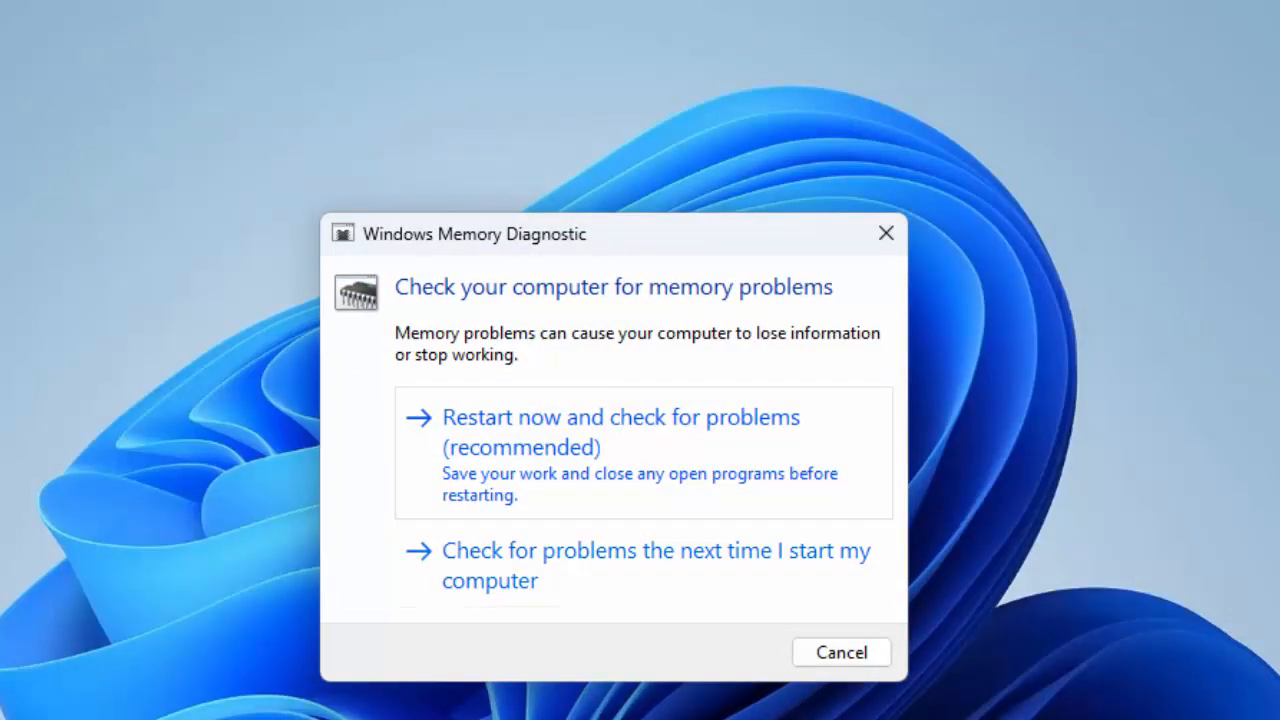
pyautogui.click(840, 652)
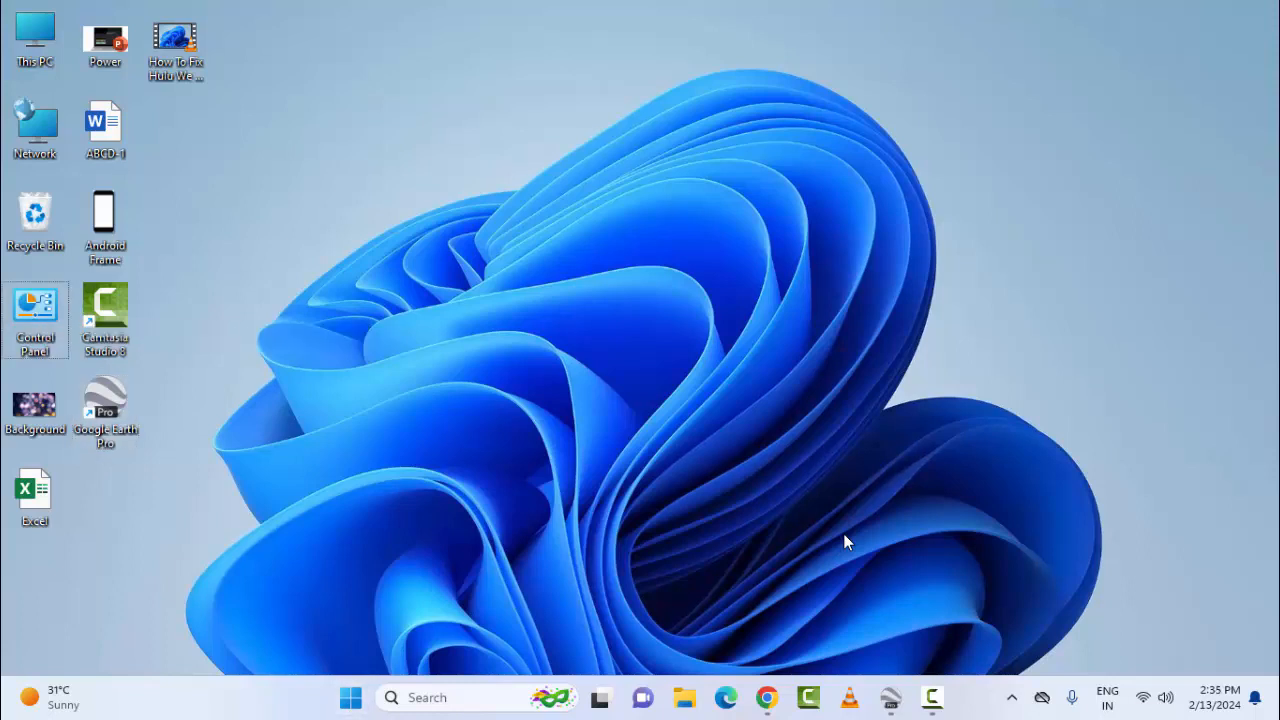
# Launch Control Panel and switch View by to Category.
pyautogui.doubleClick(36, 304)
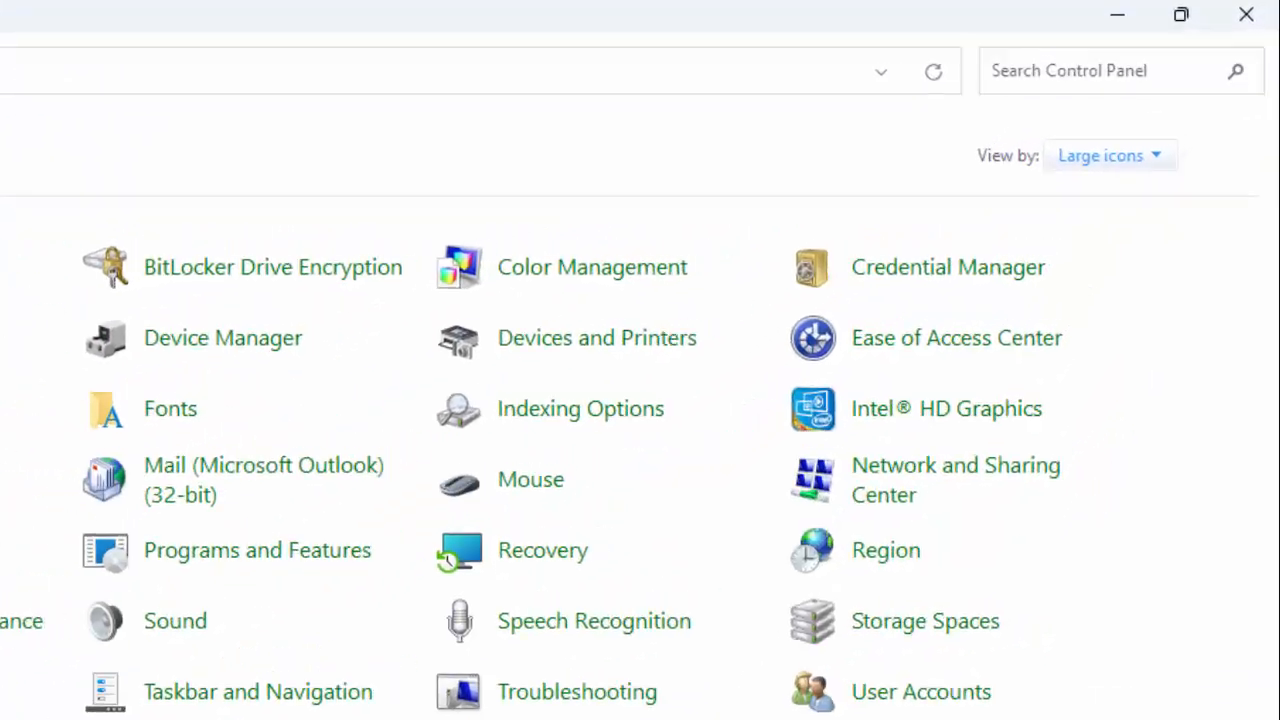
pyautogui.click(1110, 156)
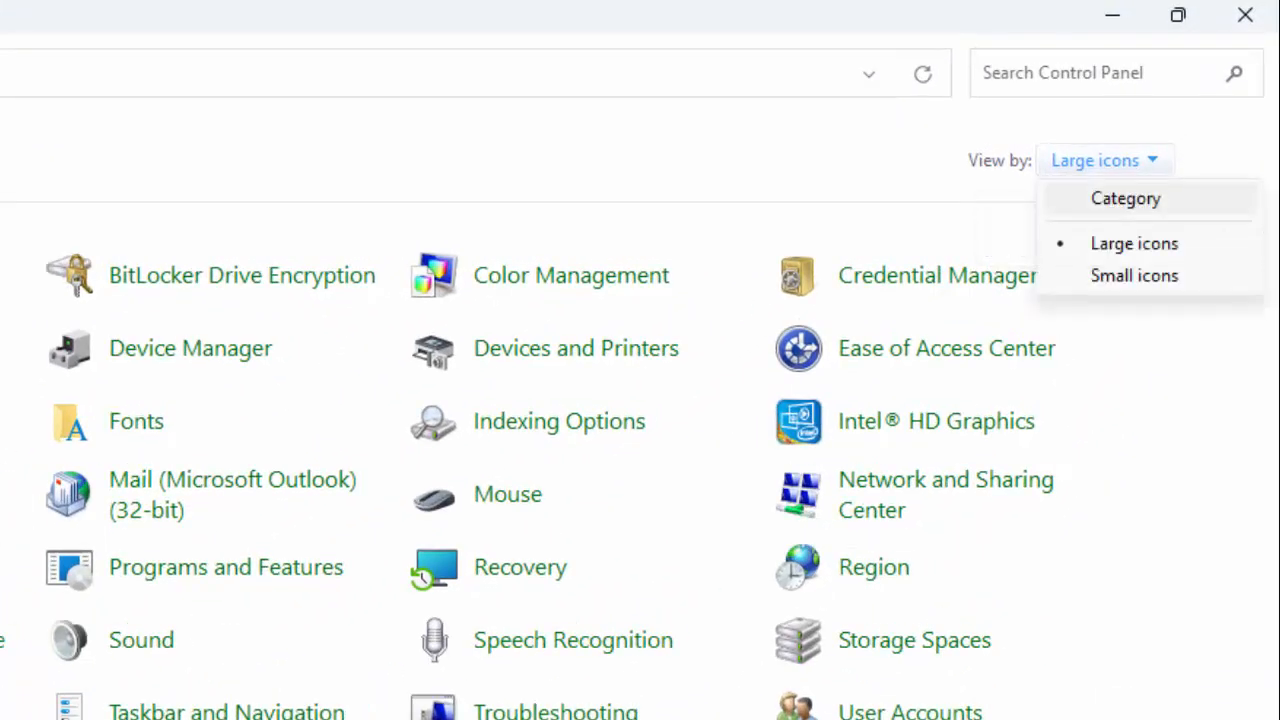
pyautogui.click(1128, 198)
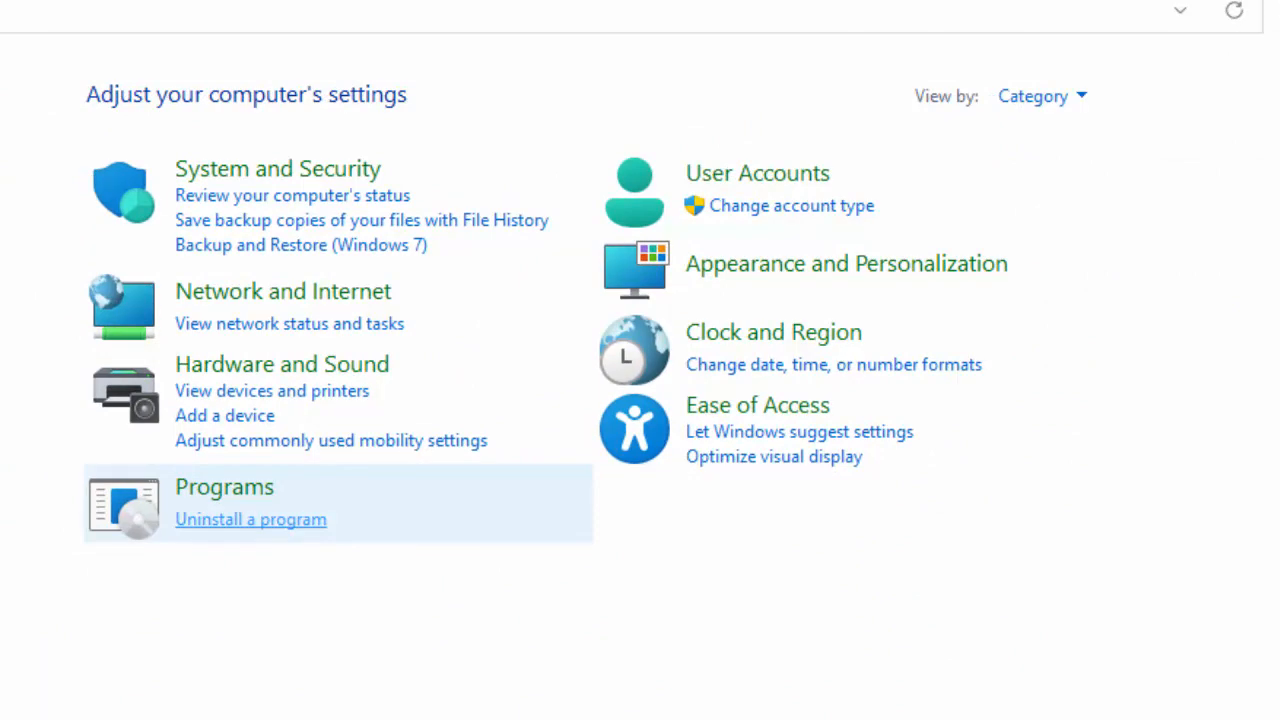
# Review the installed programs list under Uninstall a program, then close it.
pyautogui.click(250, 520)
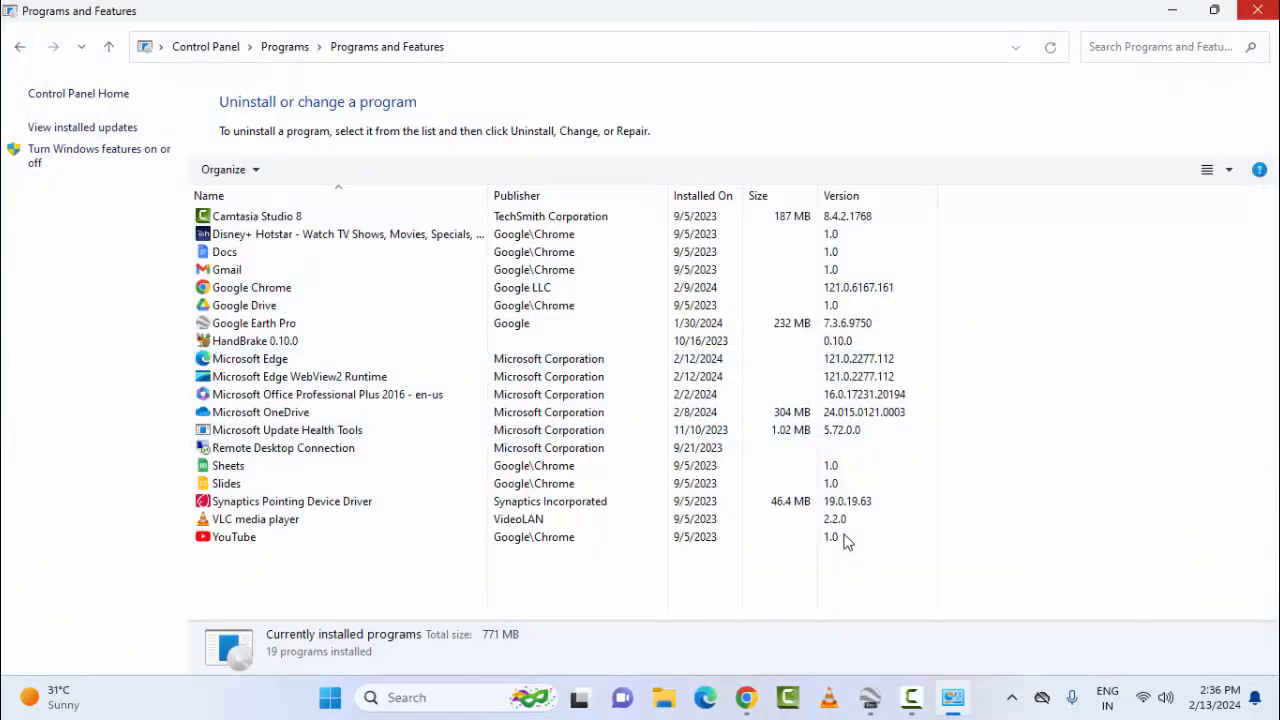
pyautogui.click(1256, 10)
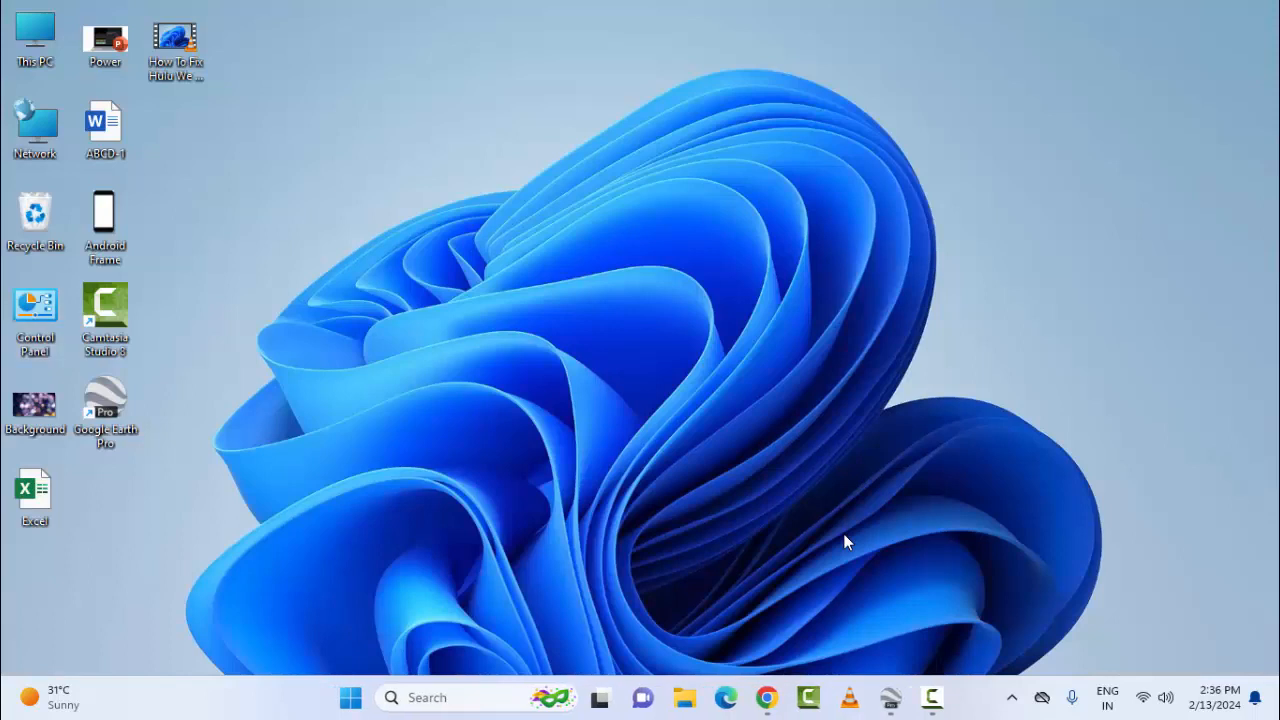